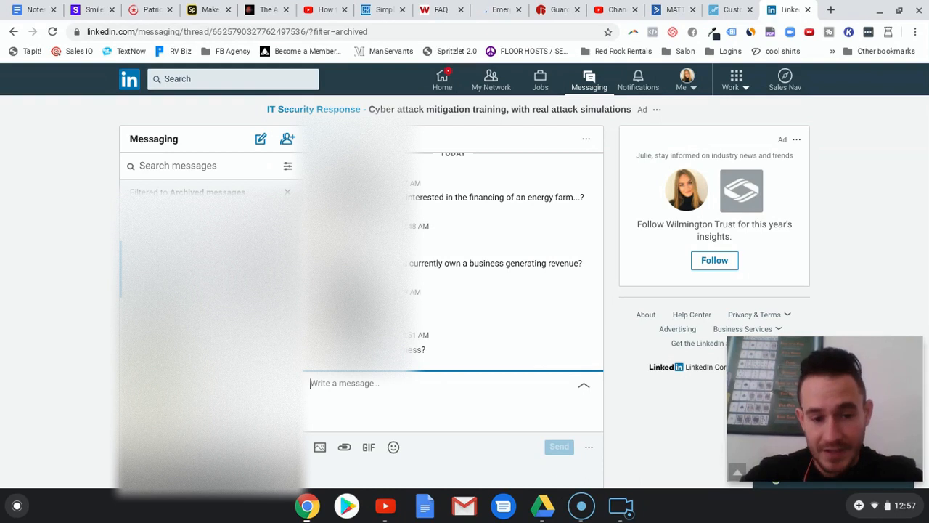
pyautogui.moveTo(60, 263)
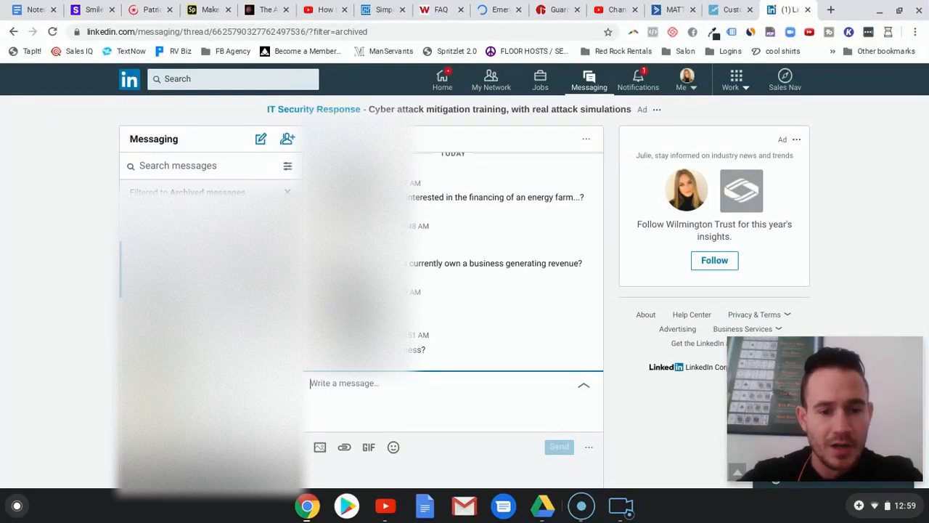
pyautogui.moveTo(62, 243)
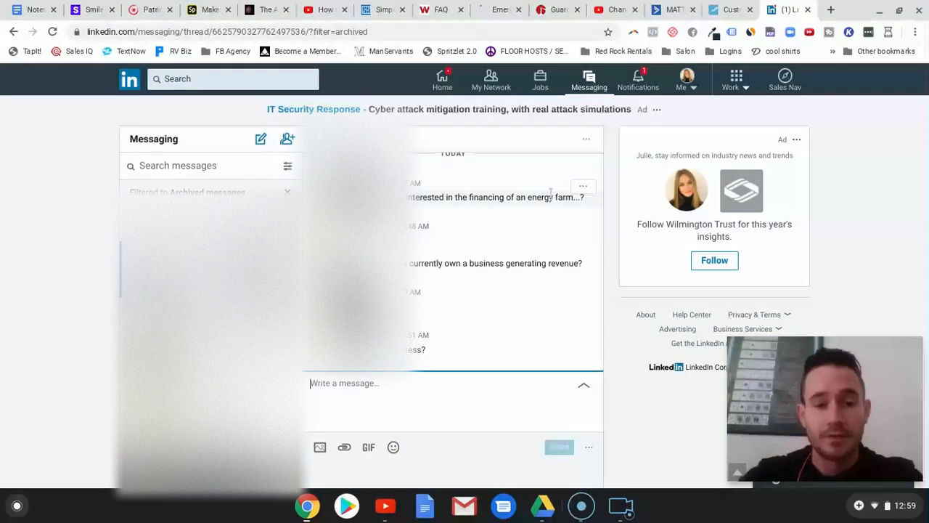
# Open the archived thread with the Excel Contracting & Construction, LLC owner
pyautogui.click(587, 140)
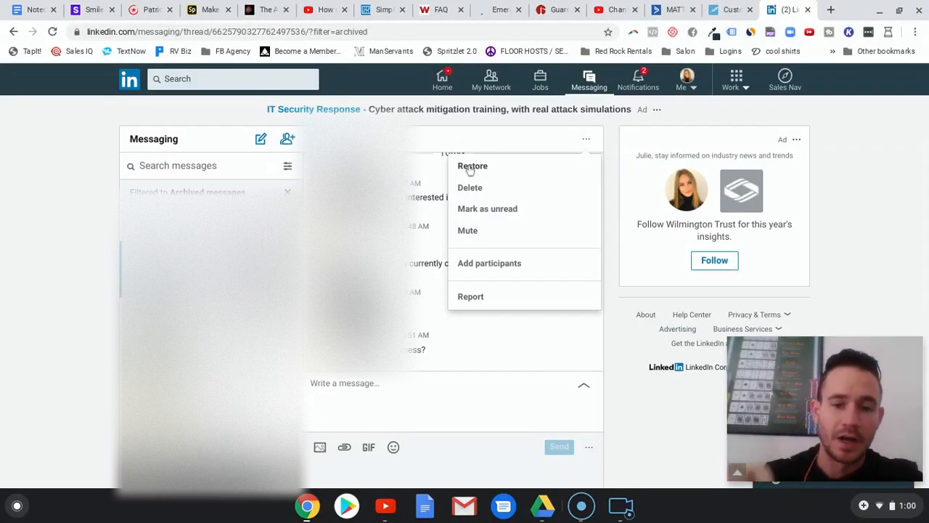
pyautogui.moveTo(48, 251)
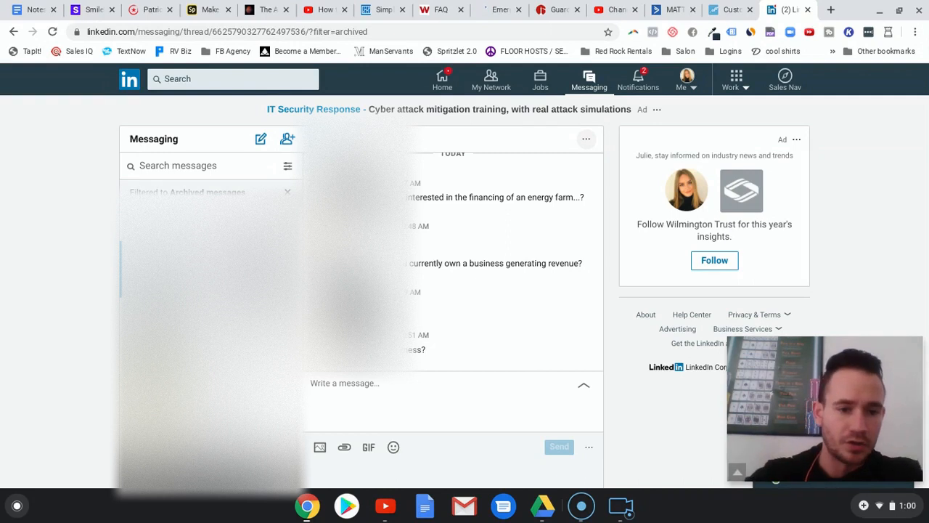
pyautogui.click(287, 166)
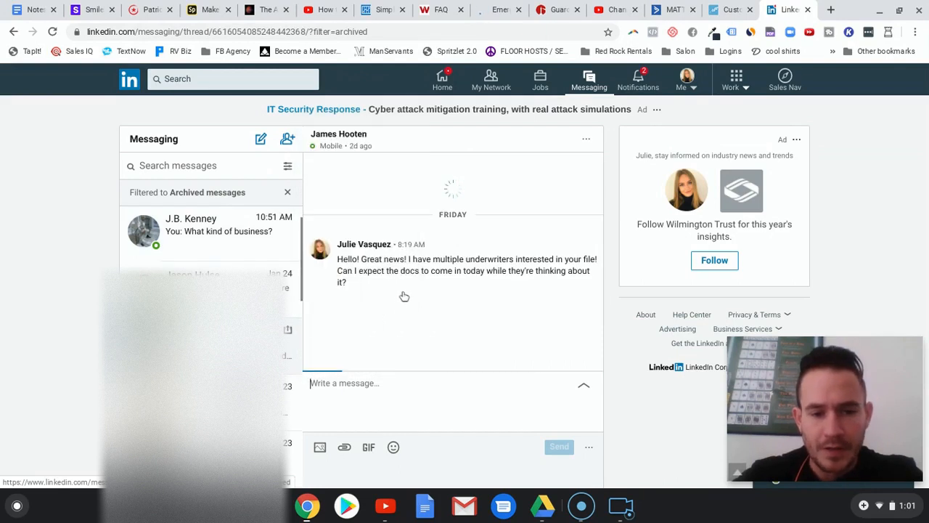
pyautogui.scroll(-3)
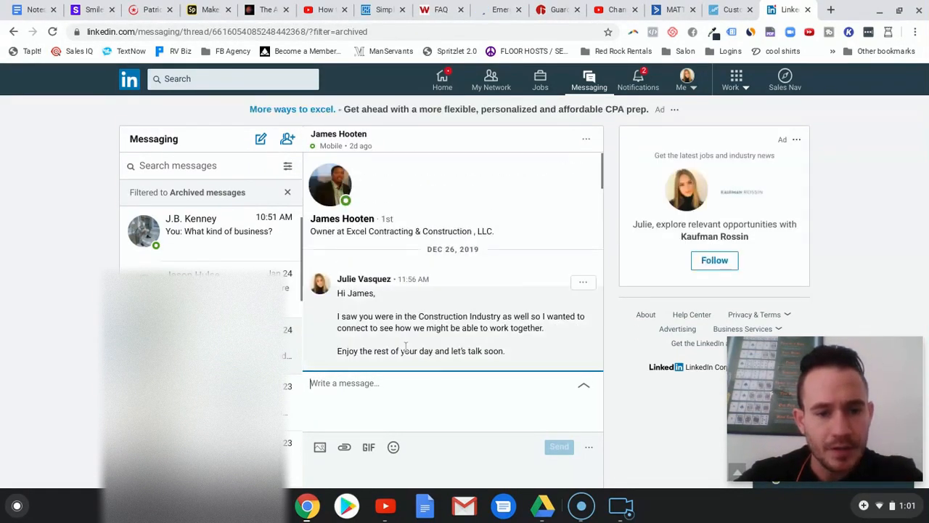
pyautogui.scroll(-3)
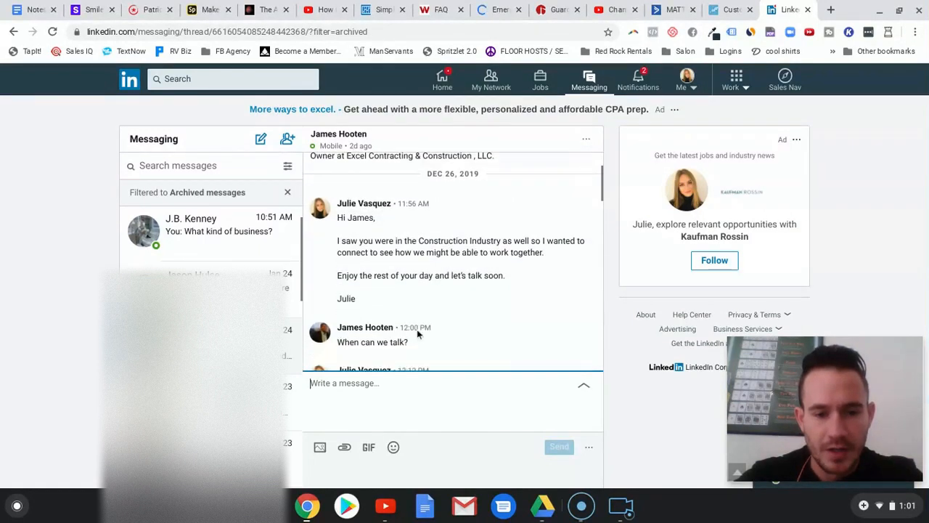
pyautogui.scroll(-3)
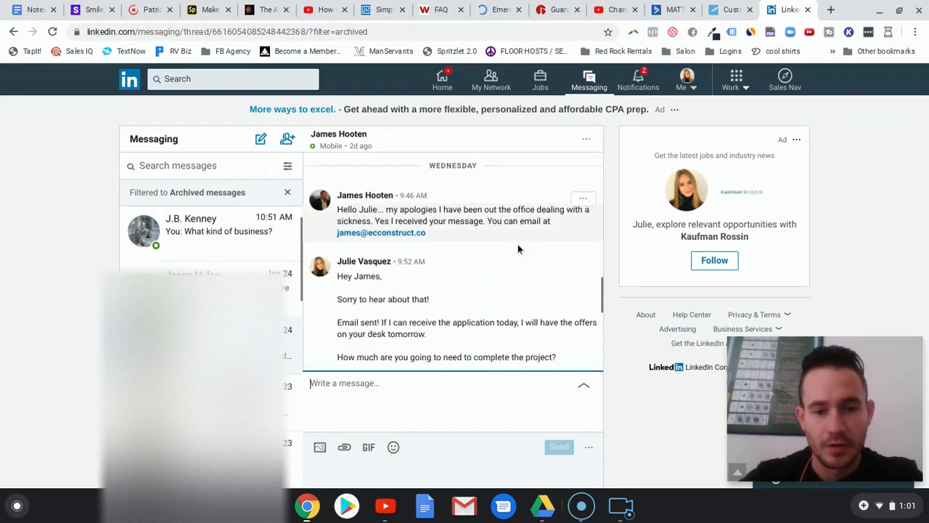
pyautogui.scroll(-3)
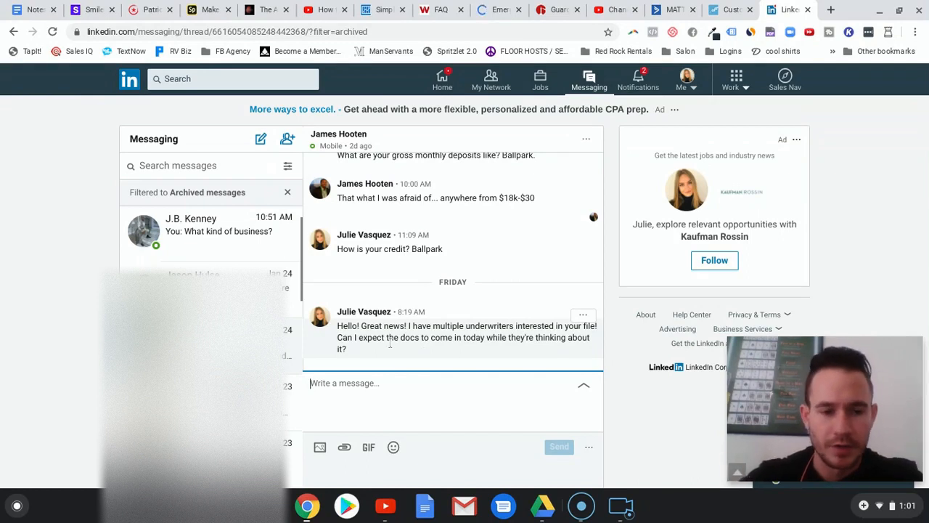
pyautogui.click(194, 274)
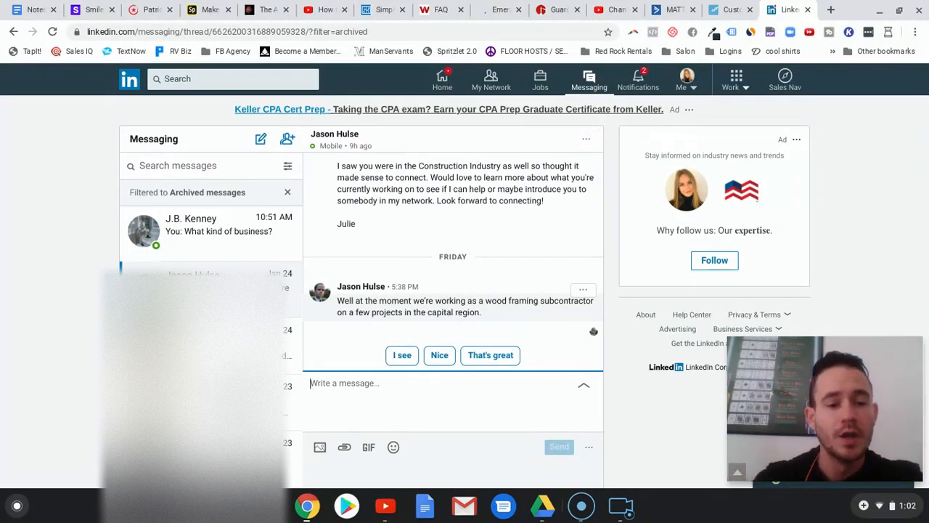
pyautogui.moveTo(485, 290)
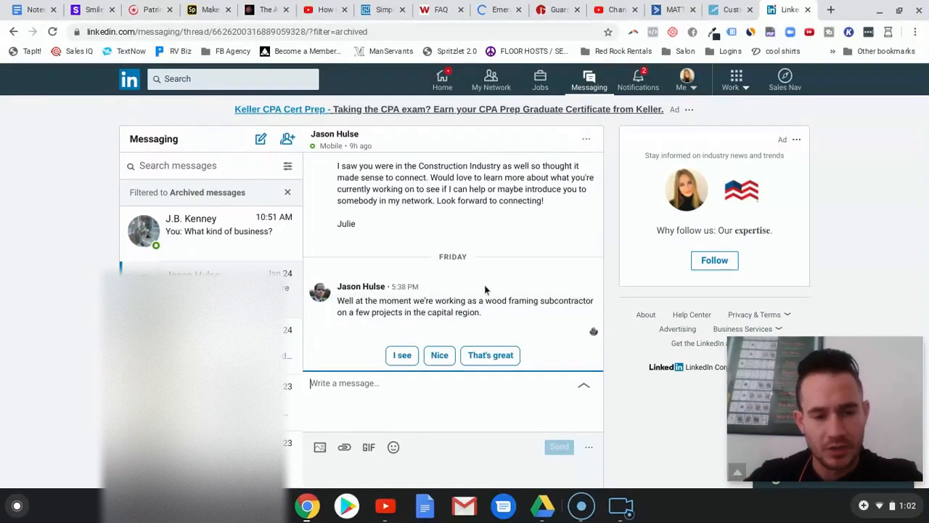
pyautogui.scroll(-3)
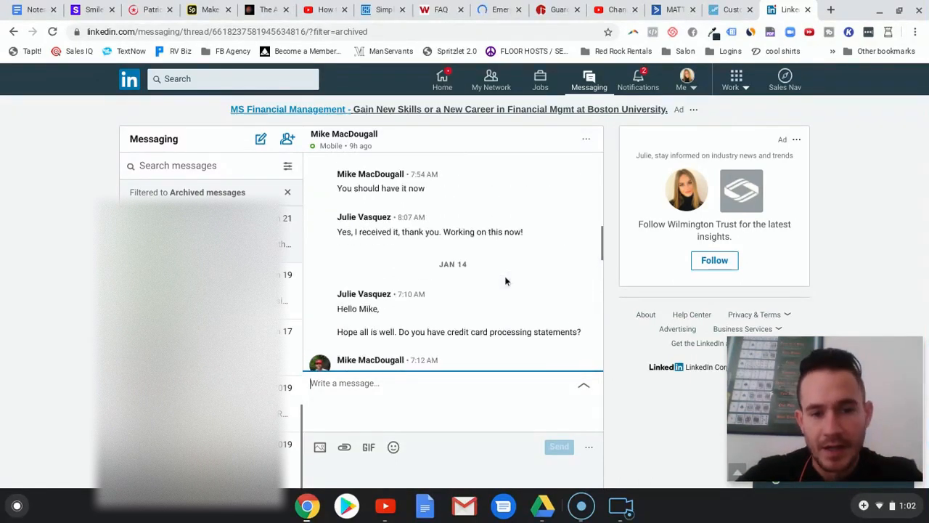
pyautogui.scroll(-3)
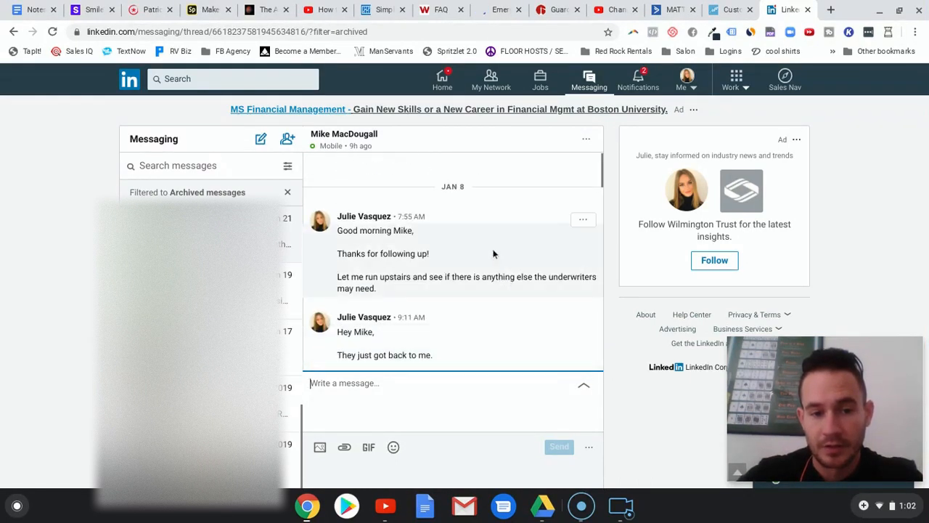
pyautogui.moveTo(508, 182)
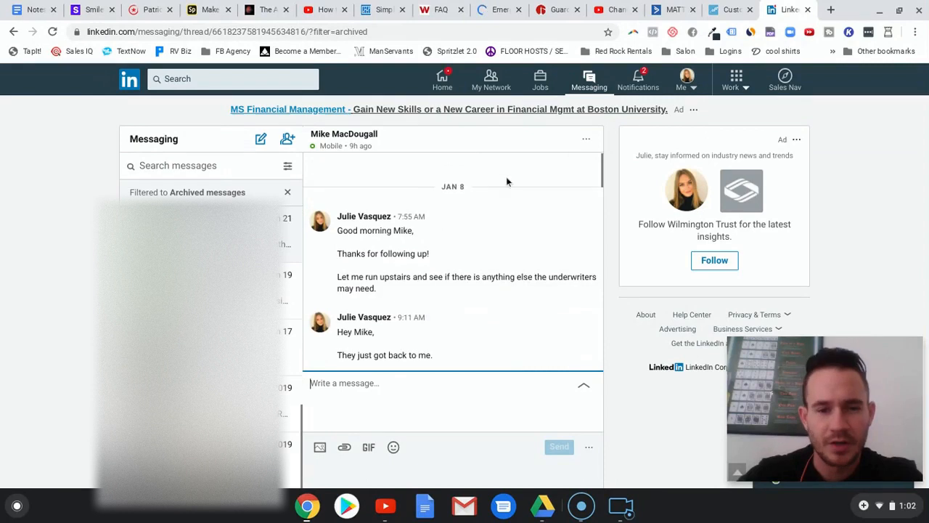
pyautogui.moveTo(506, 210)
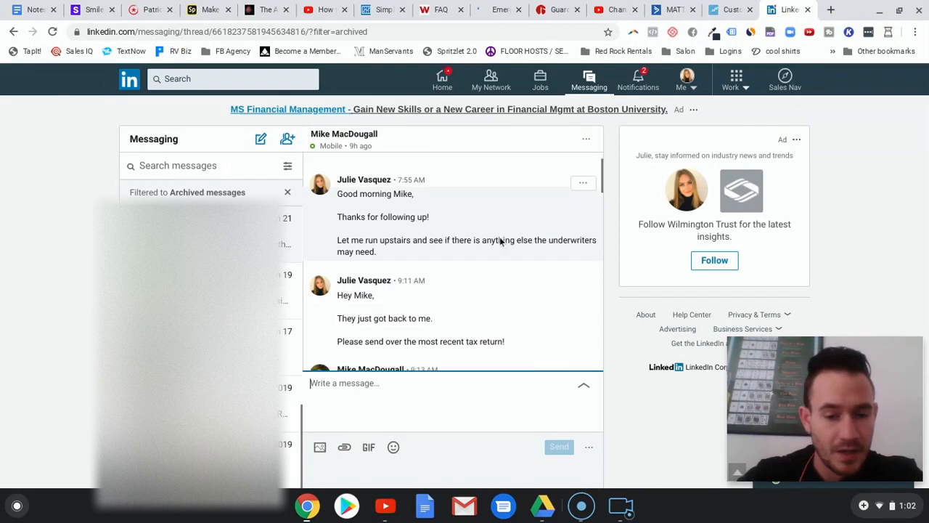
pyautogui.scroll(-3)
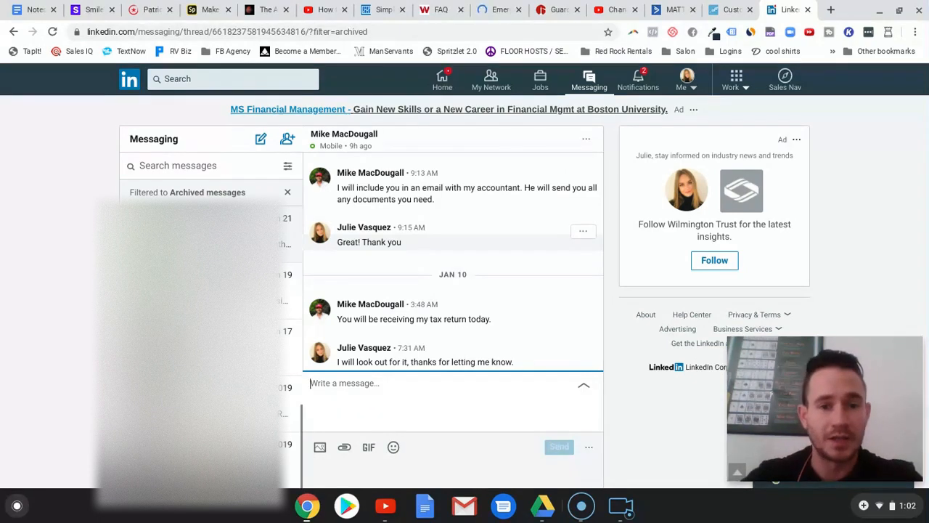
pyautogui.scroll(-3)
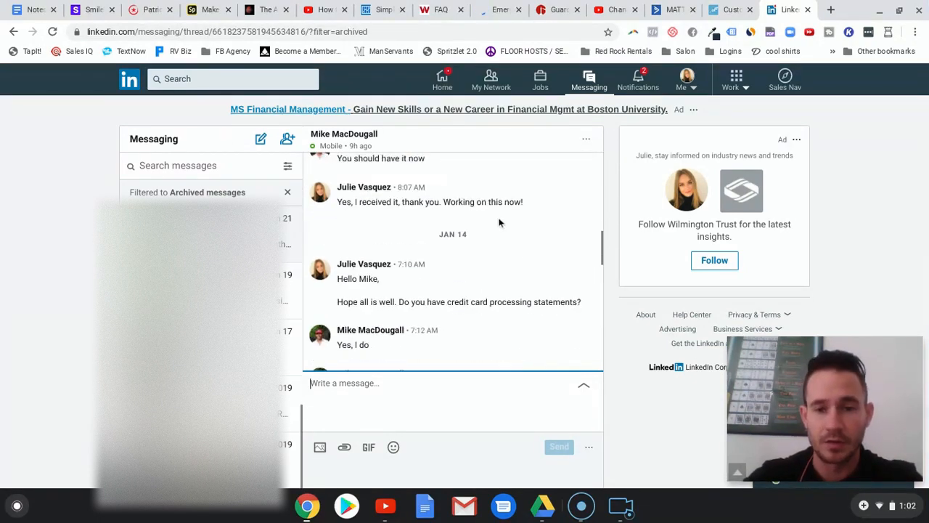
pyautogui.scroll(-3)
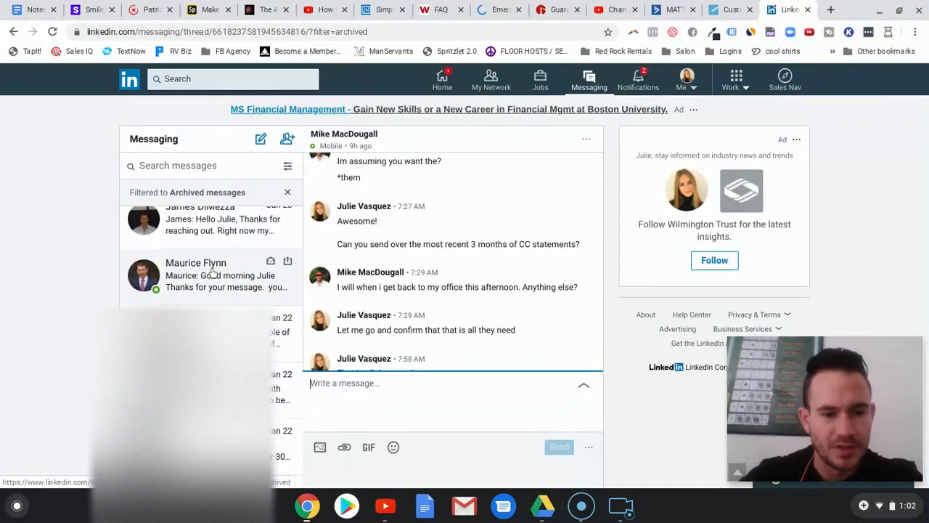
pyautogui.click(210, 275)
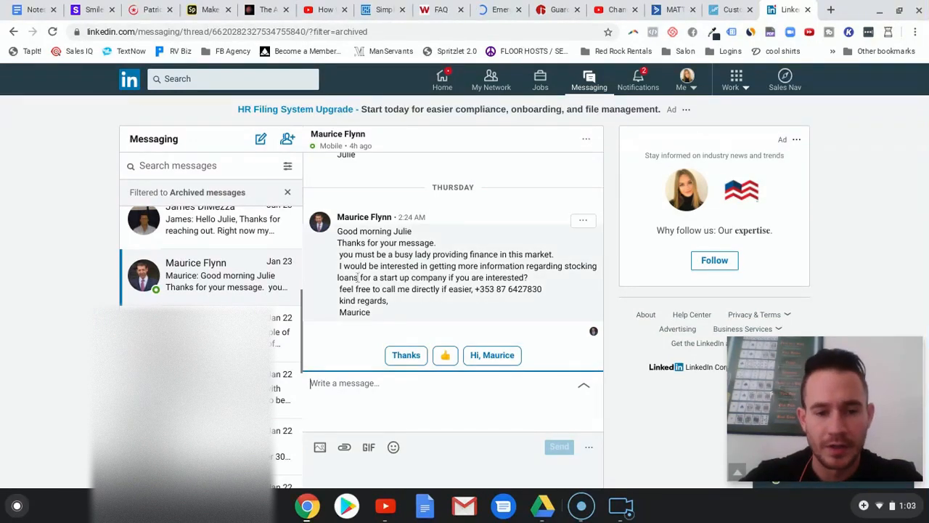
pyautogui.moveTo(482, 289)
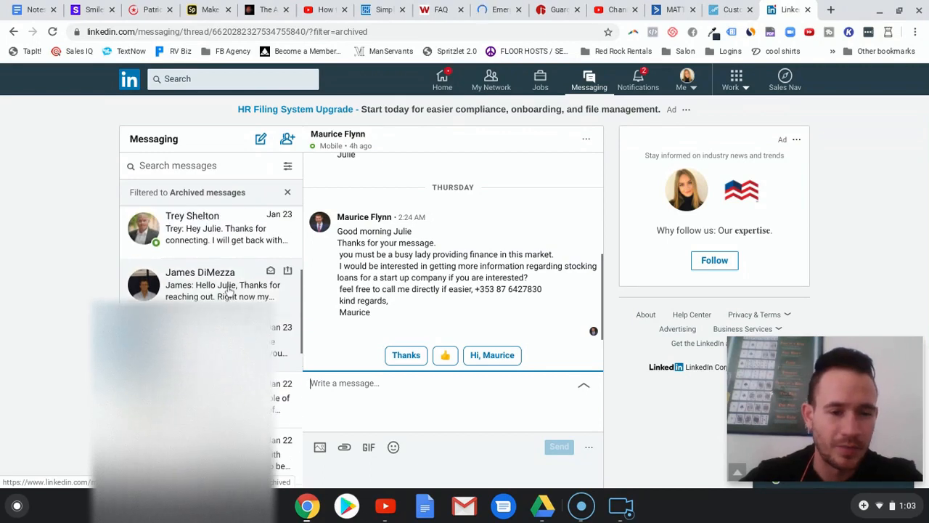
# Browse several archived leads, ending on the KCF Home Improvement & Construction project-funding thread
pyautogui.scroll(-3)
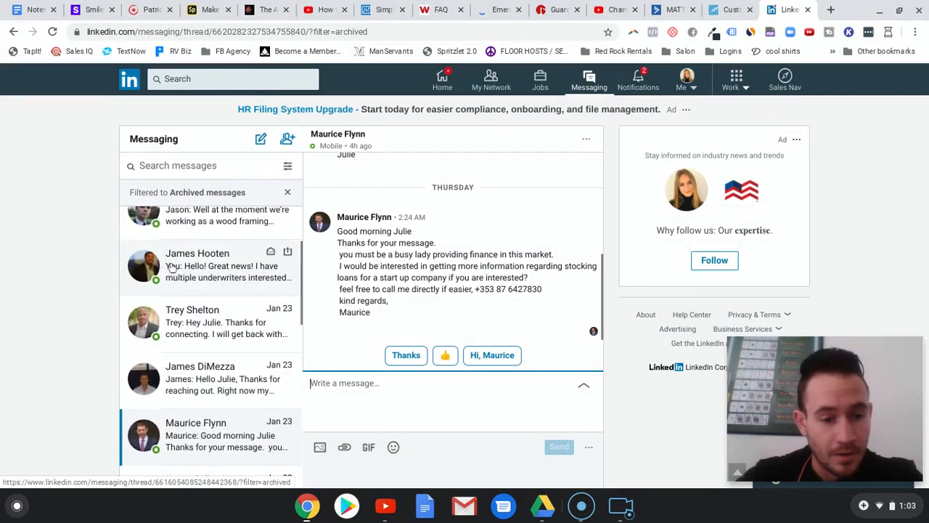
pyautogui.click(211, 322)
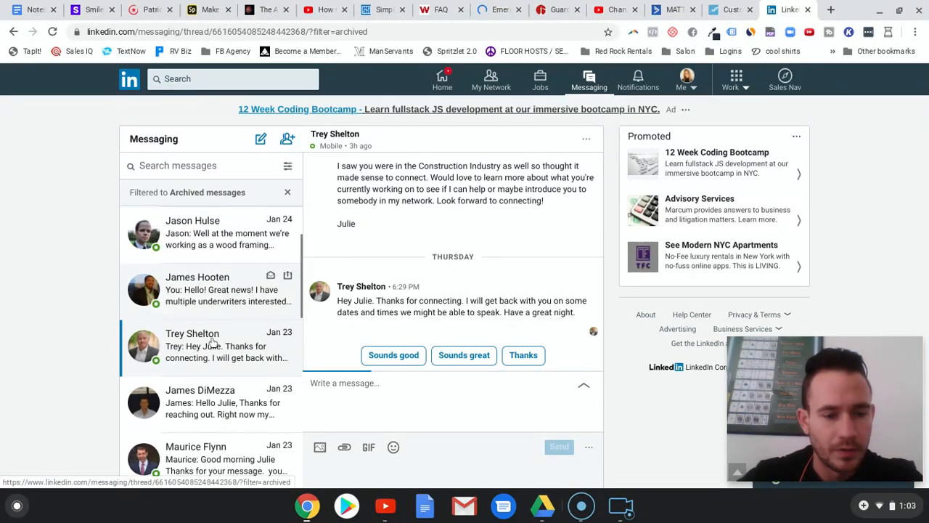
pyautogui.click(210, 289)
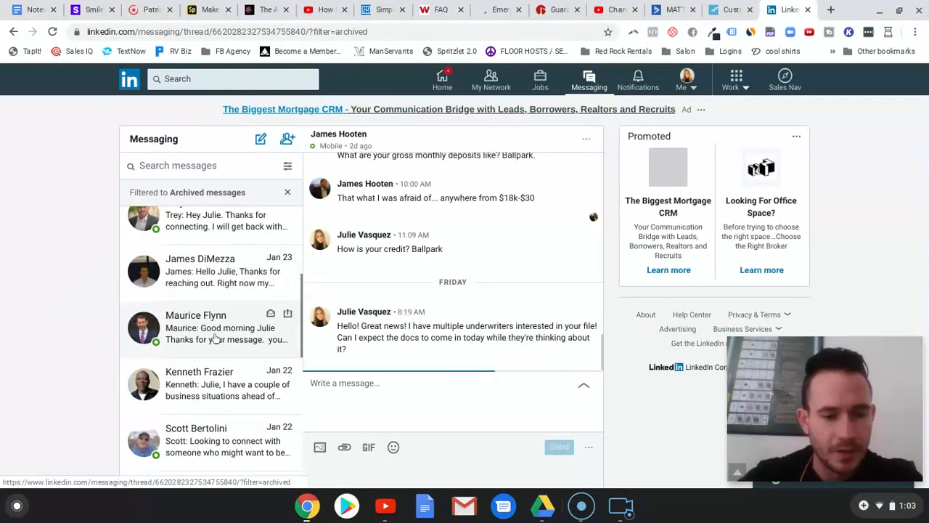
pyautogui.click(211, 327)
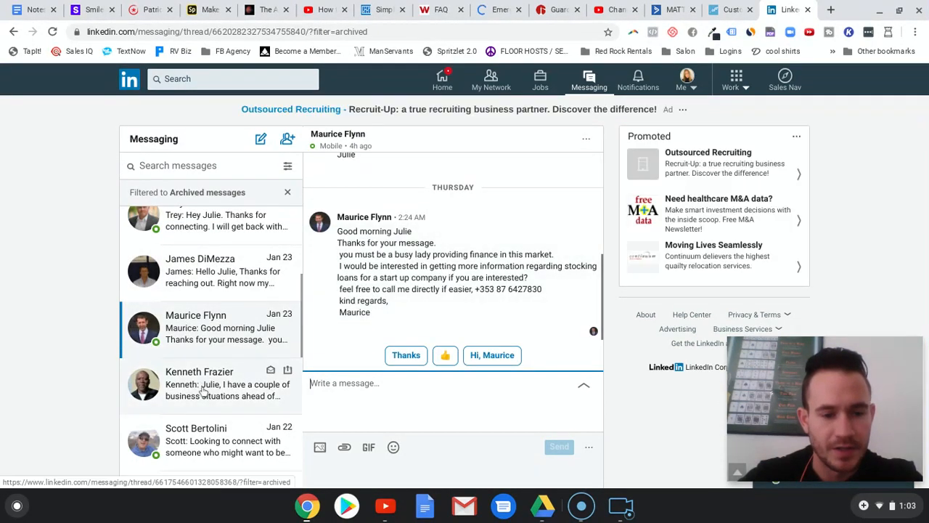
pyautogui.click(211, 383)
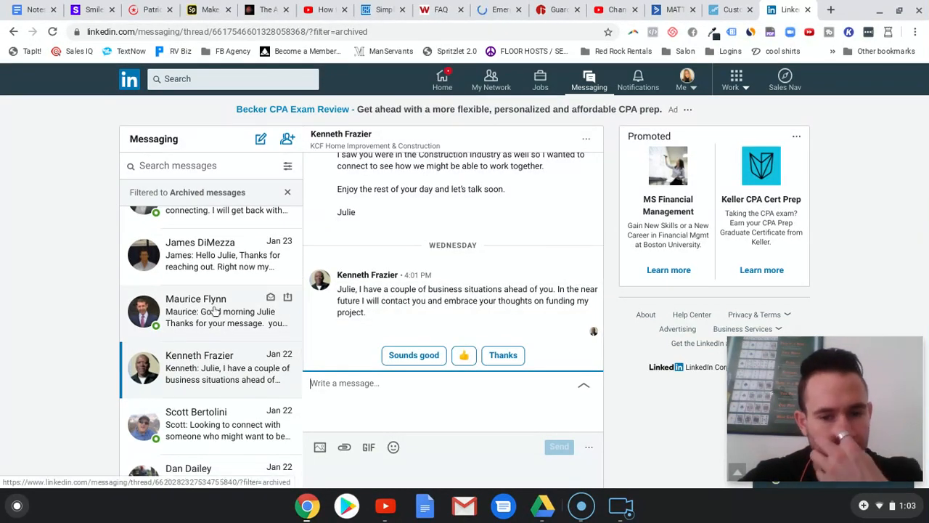
pyautogui.scroll(-3)
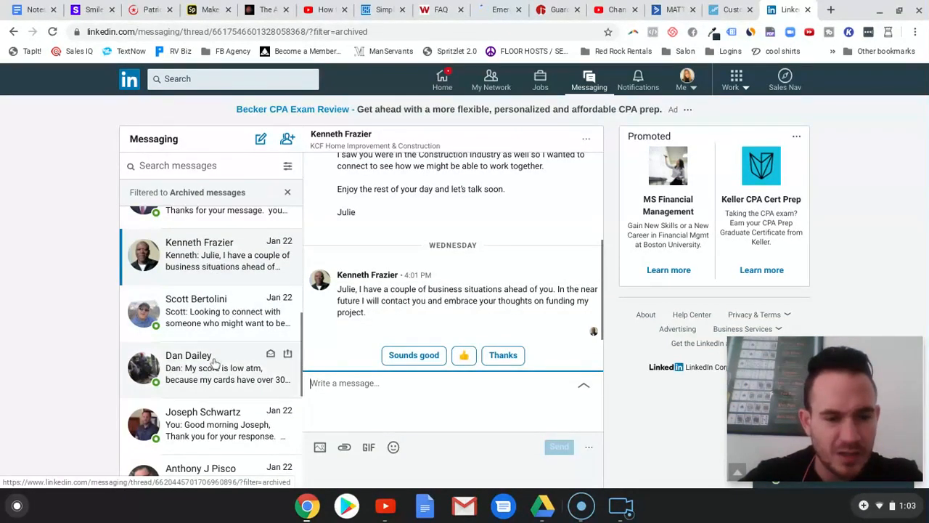
# Open and scroll the archived thread explaining a low credit score from high card balances
pyautogui.click(211, 368)
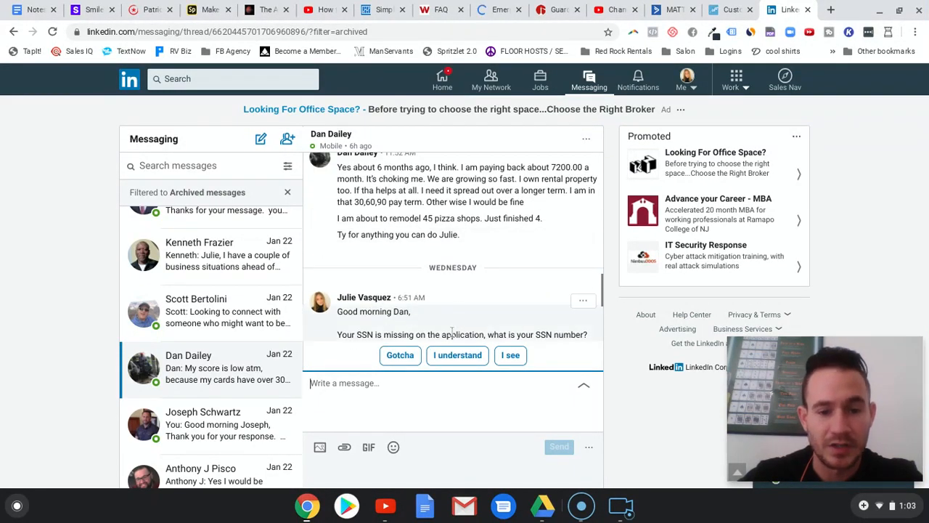
pyautogui.moveTo(485, 271)
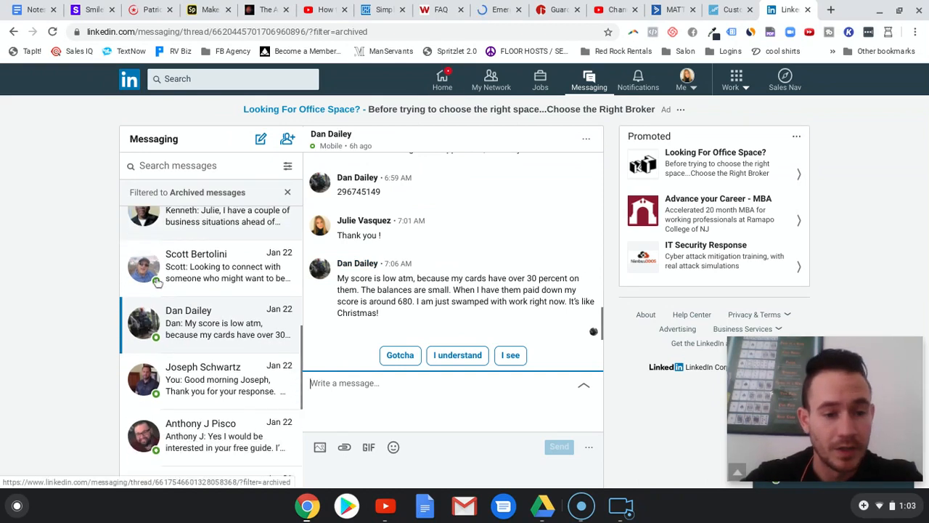
pyautogui.scroll(-3)
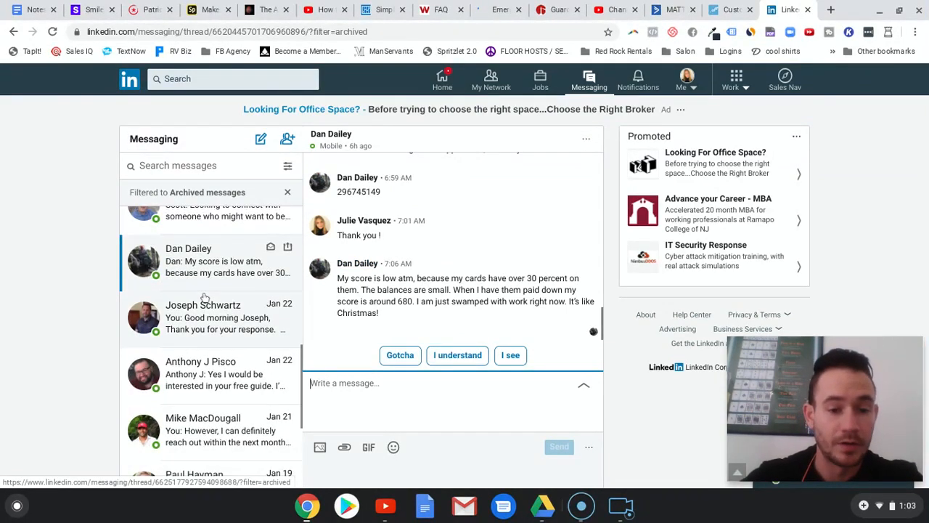